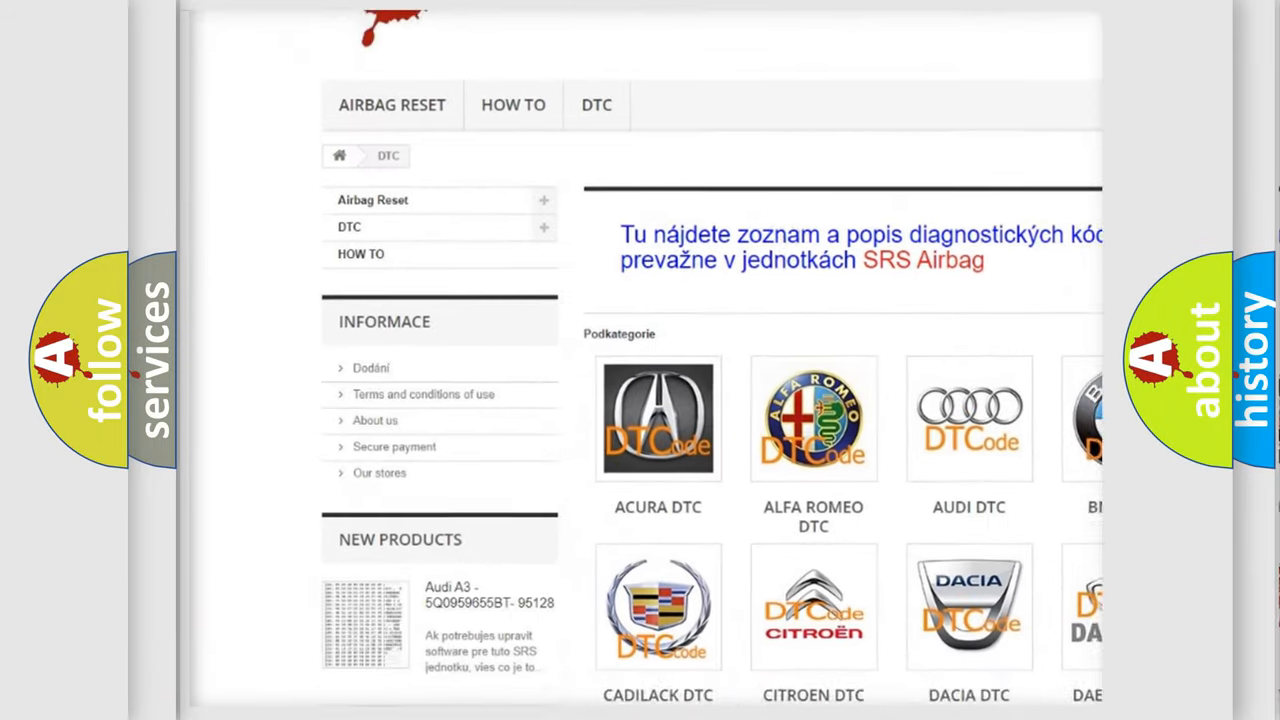
scroll(down, 3)
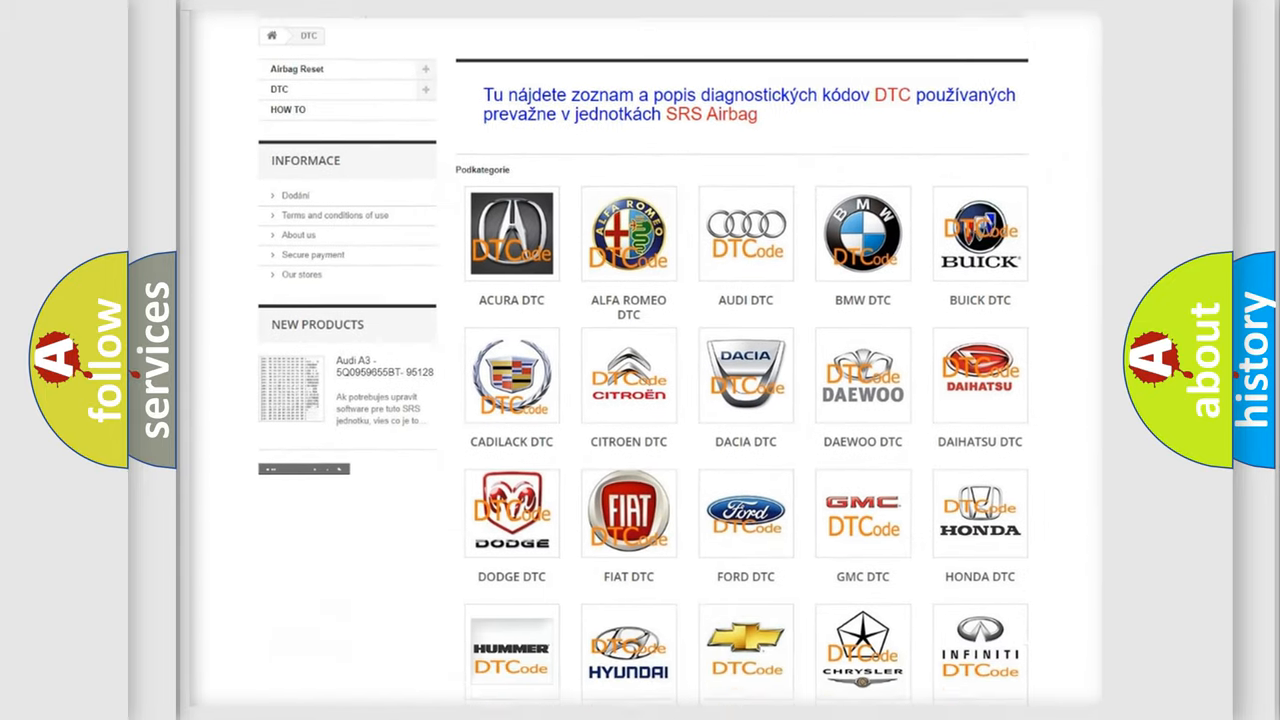
scroll(down, 3)
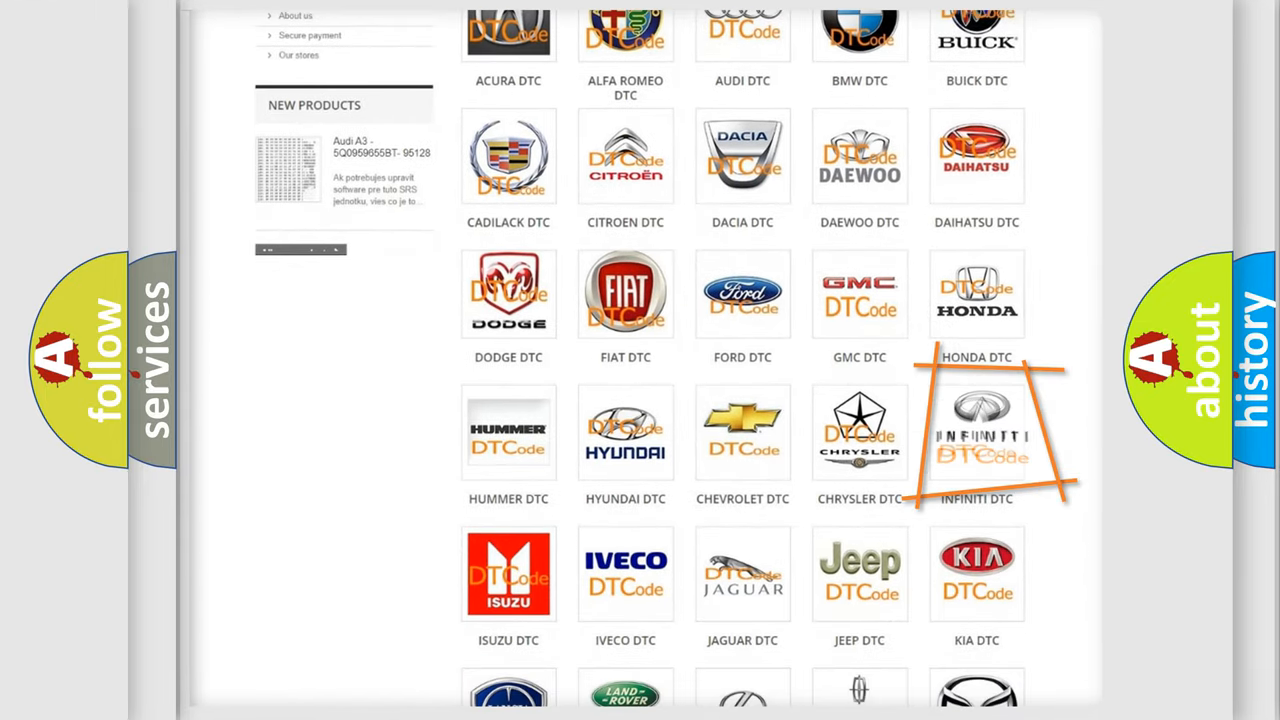